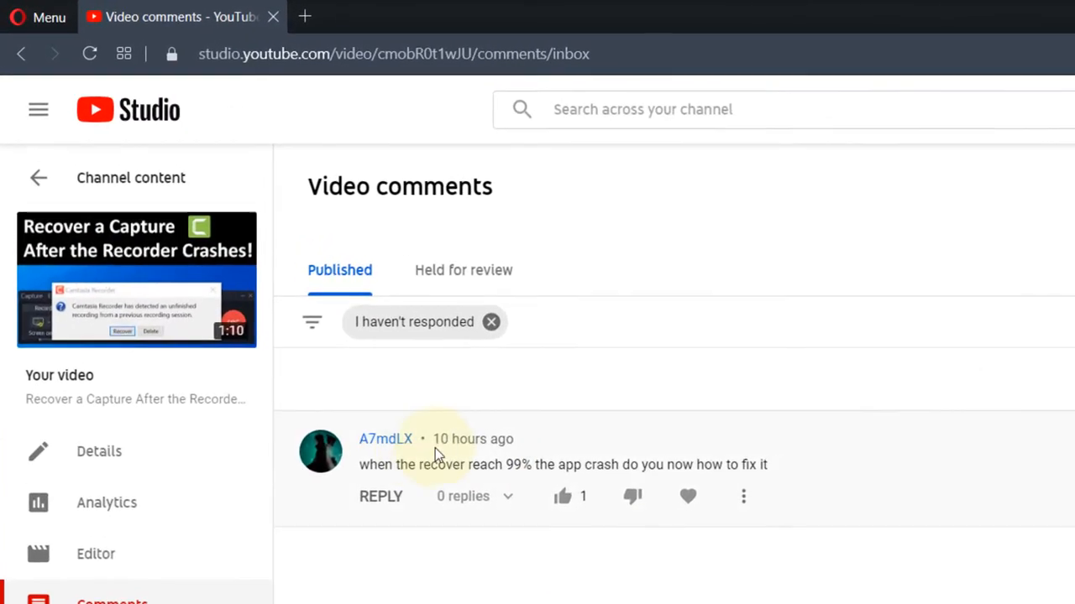
{"action": "mouse_move", "coordinate": [611, 554]}
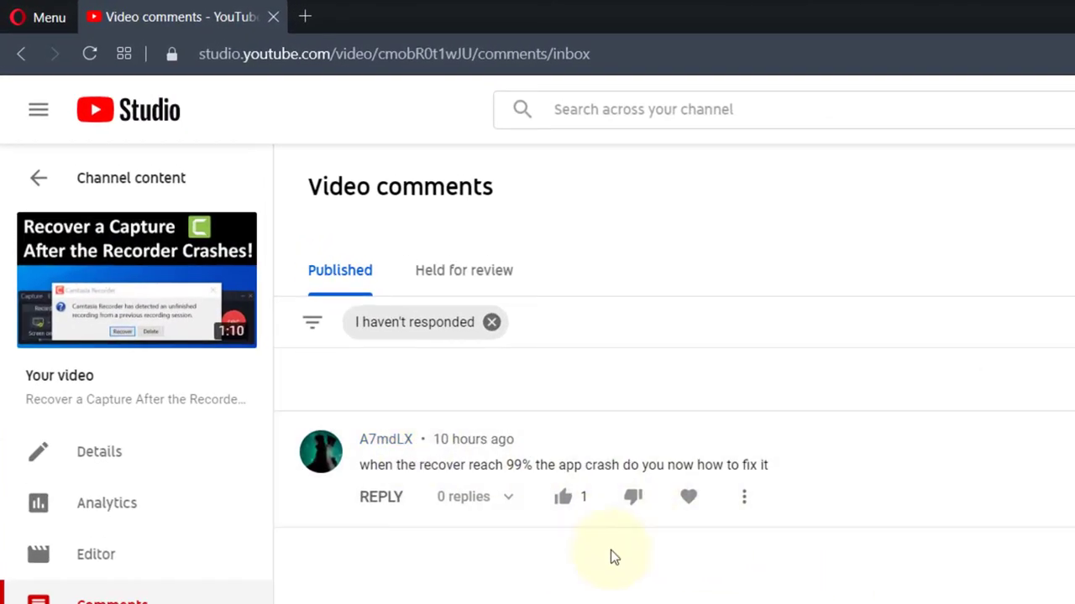
{"action": "mouse_move", "coordinate": [635, 584]}
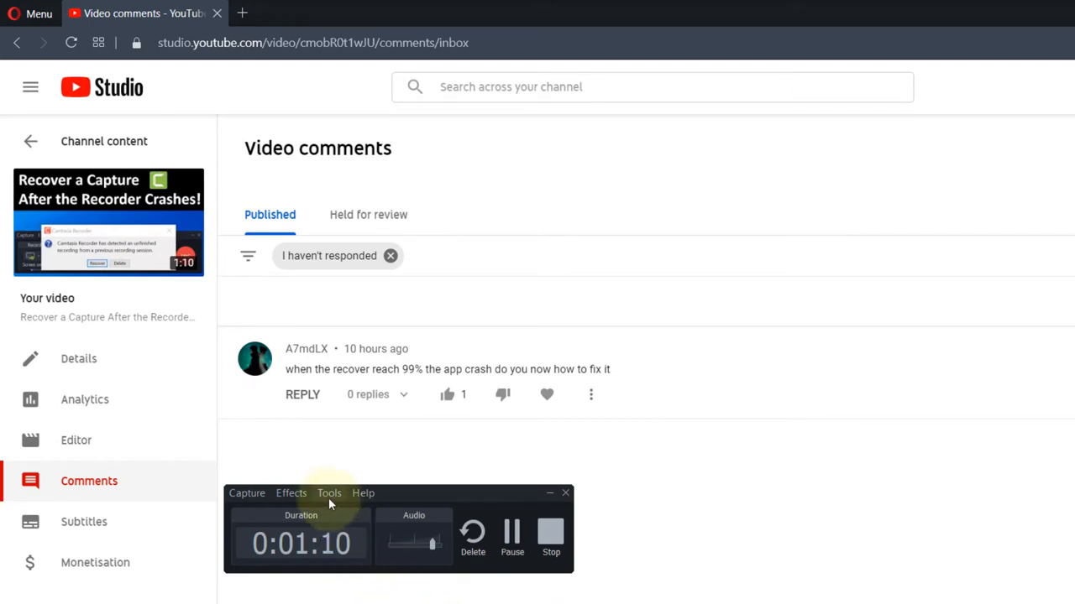
- Open Tools > Options to view the Temp\Camtasia temporary folder path
{"action": "left_click", "coordinate": [329, 493]}
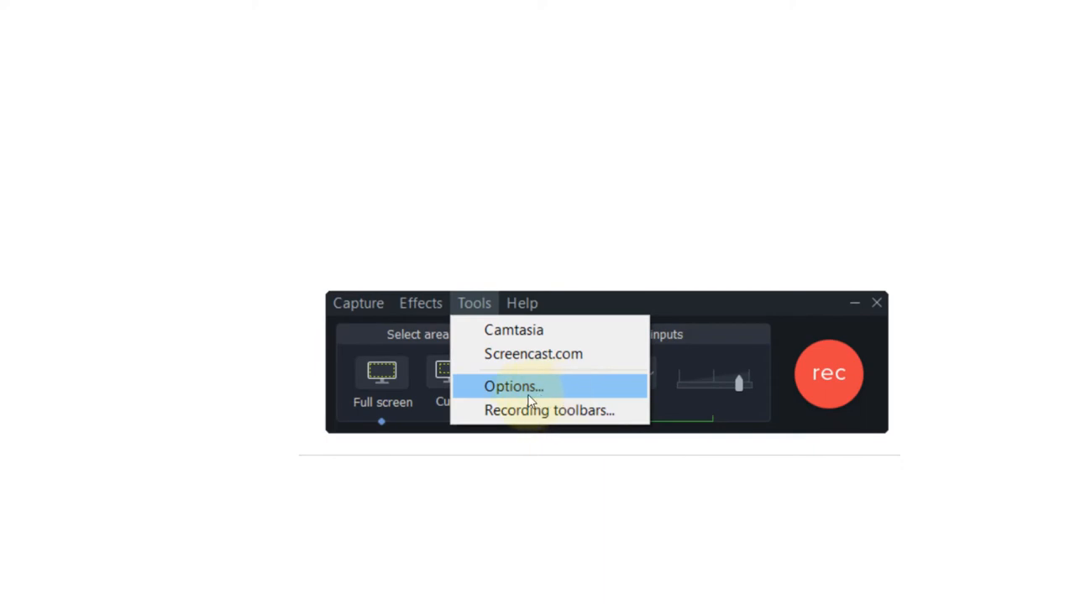
{"action": "left_click", "coordinate": [513, 386]}
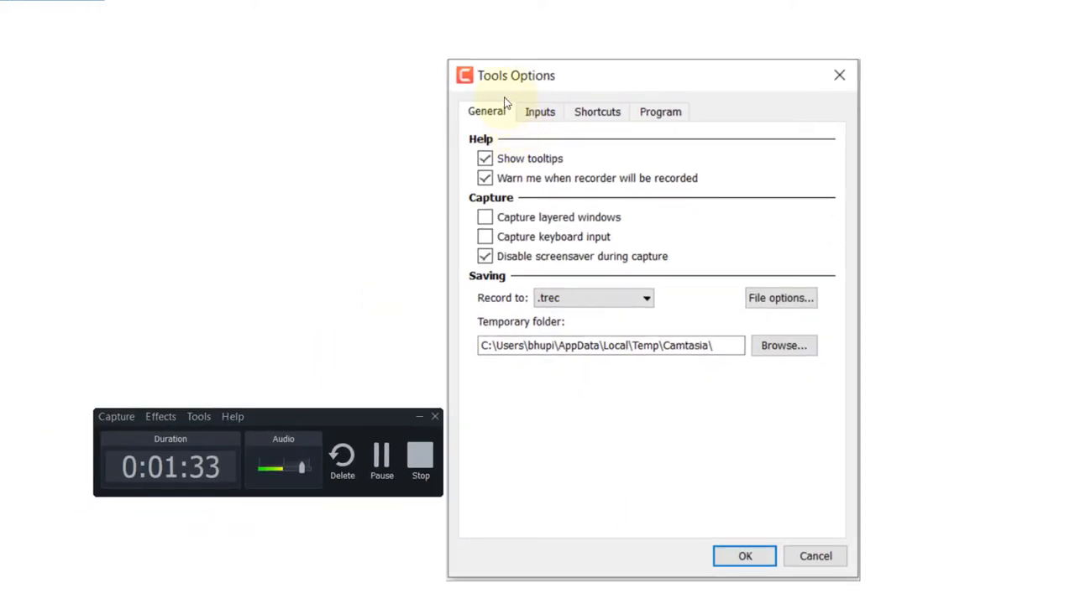
{"action": "mouse_move", "coordinate": [510, 131]}
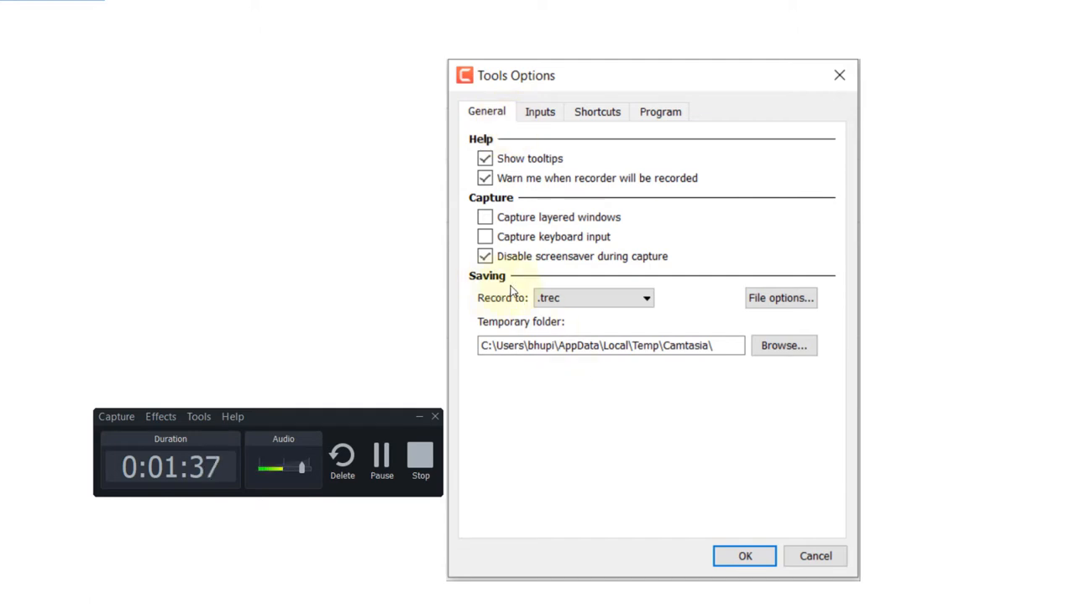
{"action": "mouse_move", "coordinate": [518, 334]}
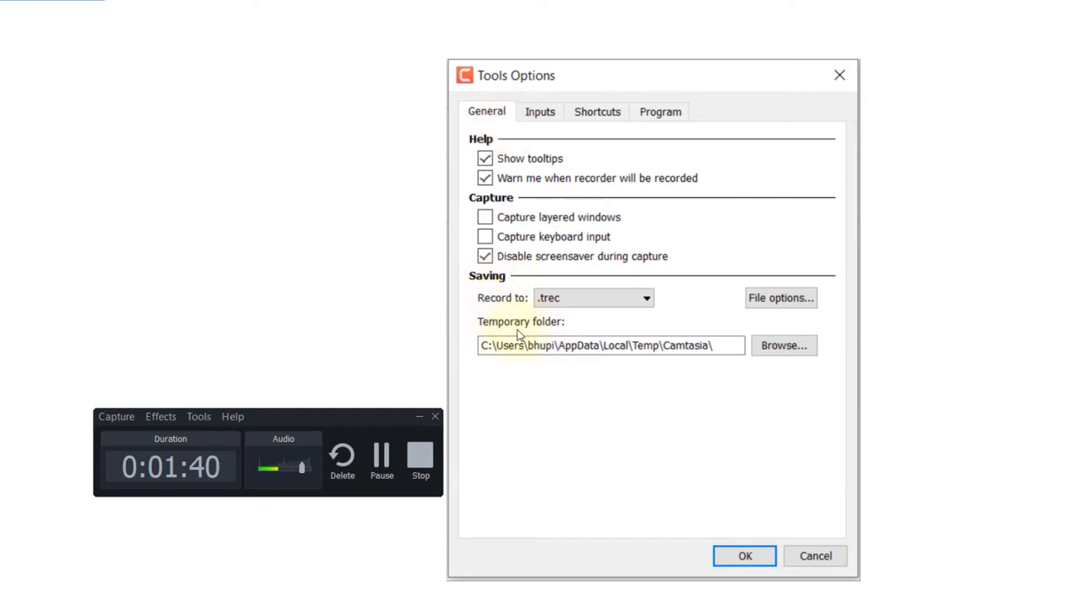
{"action": "mouse_move", "coordinate": [672, 362]}
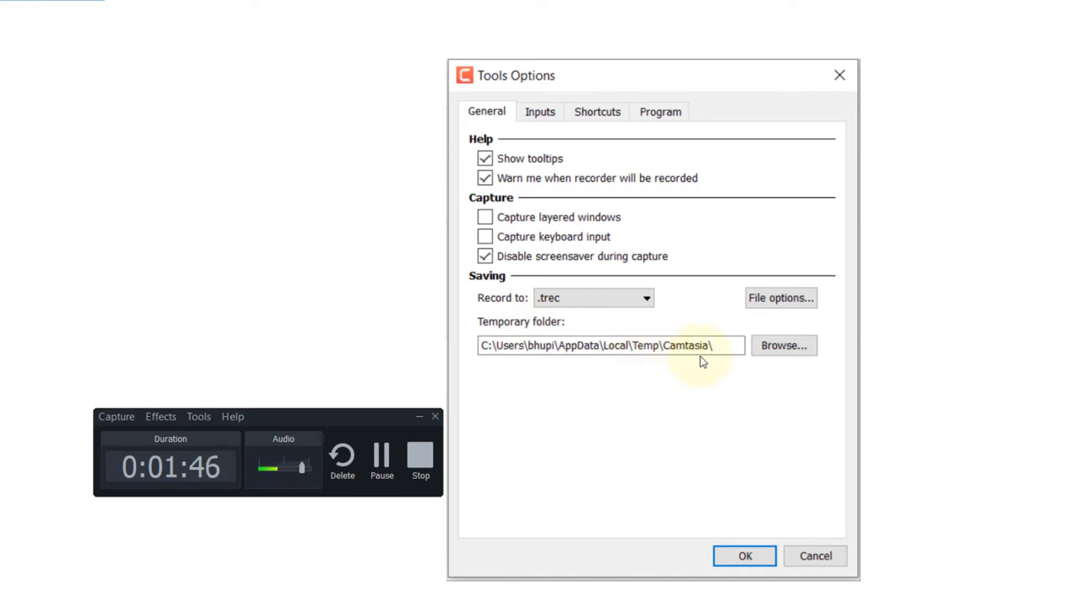
{"action": "mouse_move", "coordinate": [634, 359]}
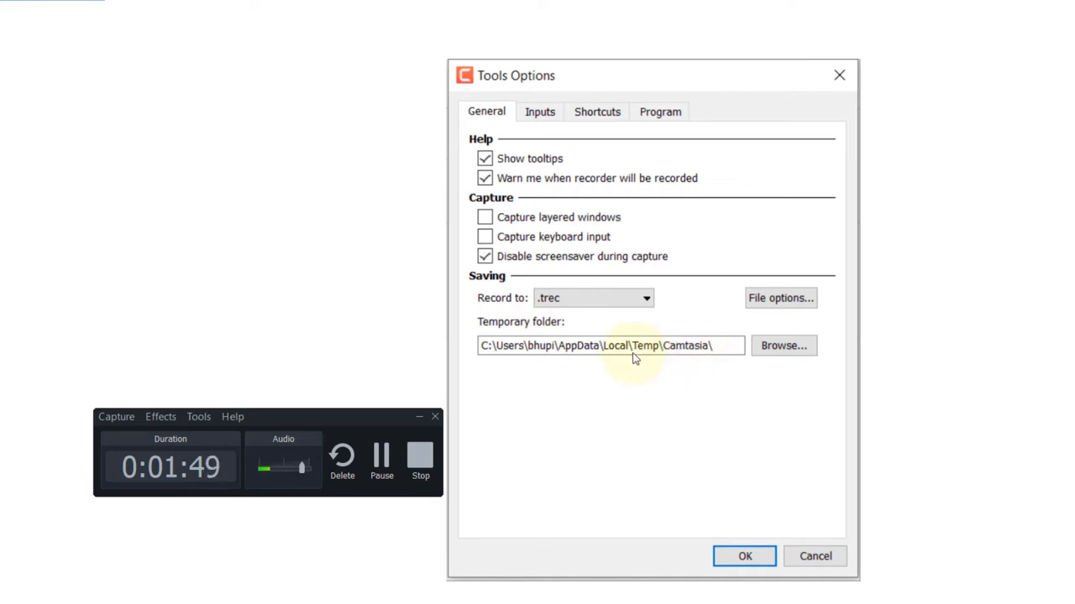
{"action": "mouse_move", "coordinate": [640, 385]}
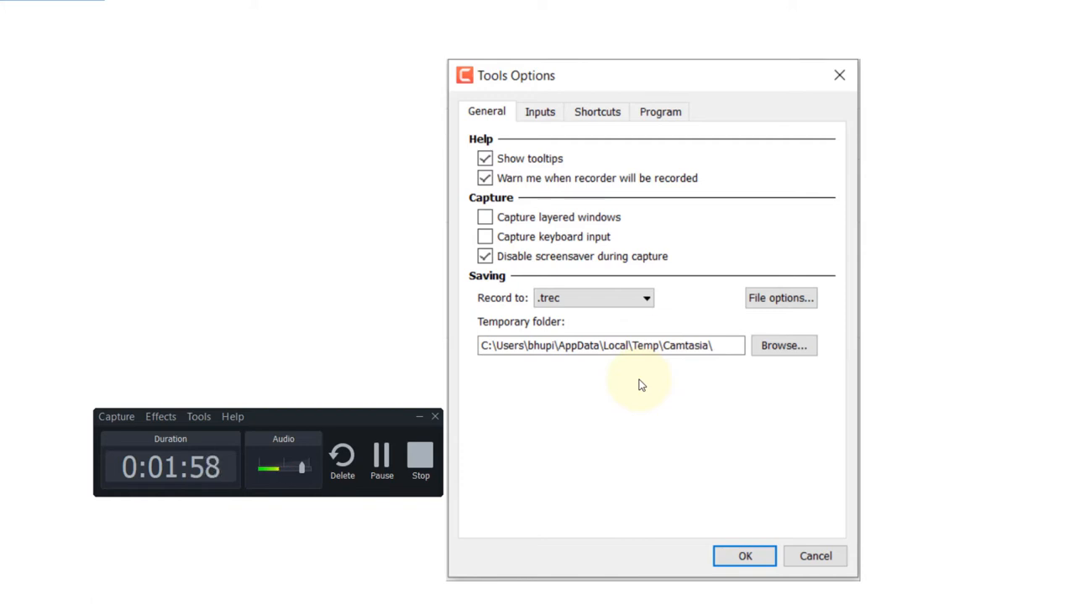
{"action": "mouse_move", "coordinate": [688, 393]}
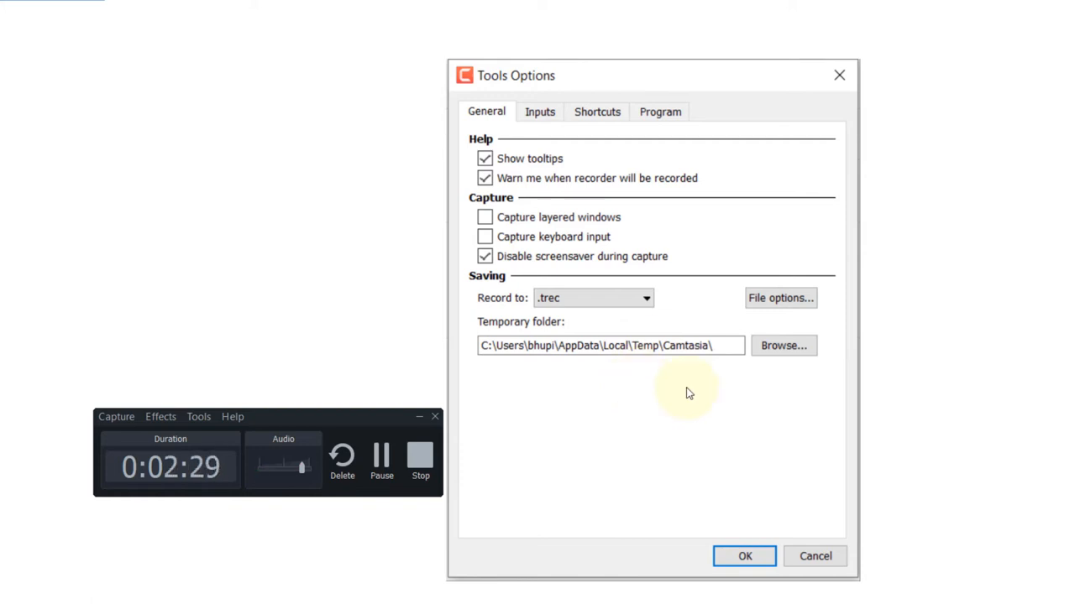
{"action": "mouse_move", "coordinate": [718, 408]}
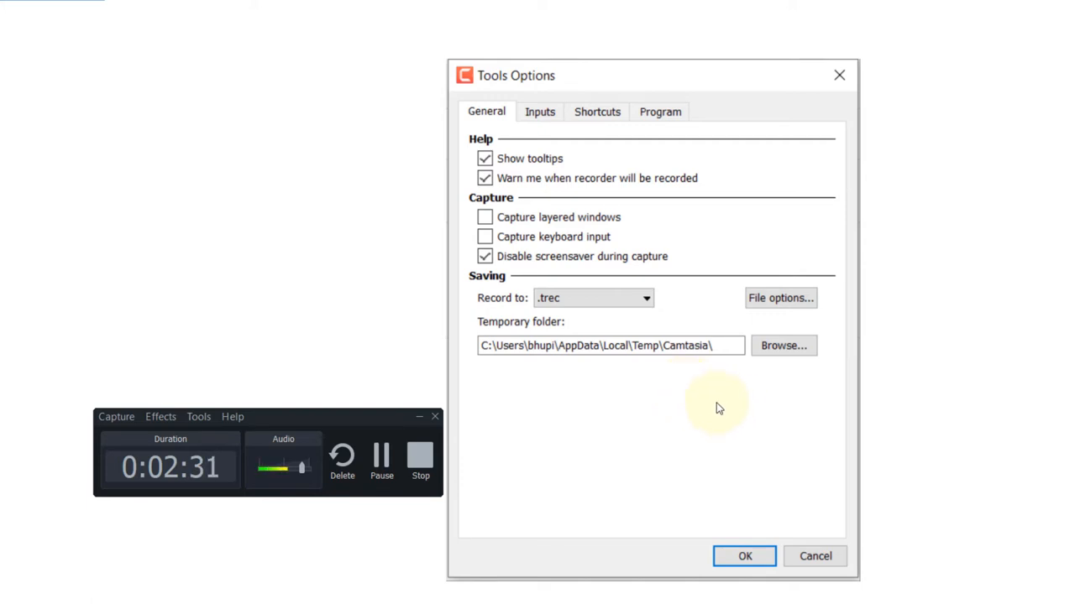
{"action": "mouse_move", "coordinate": [646, 363]}
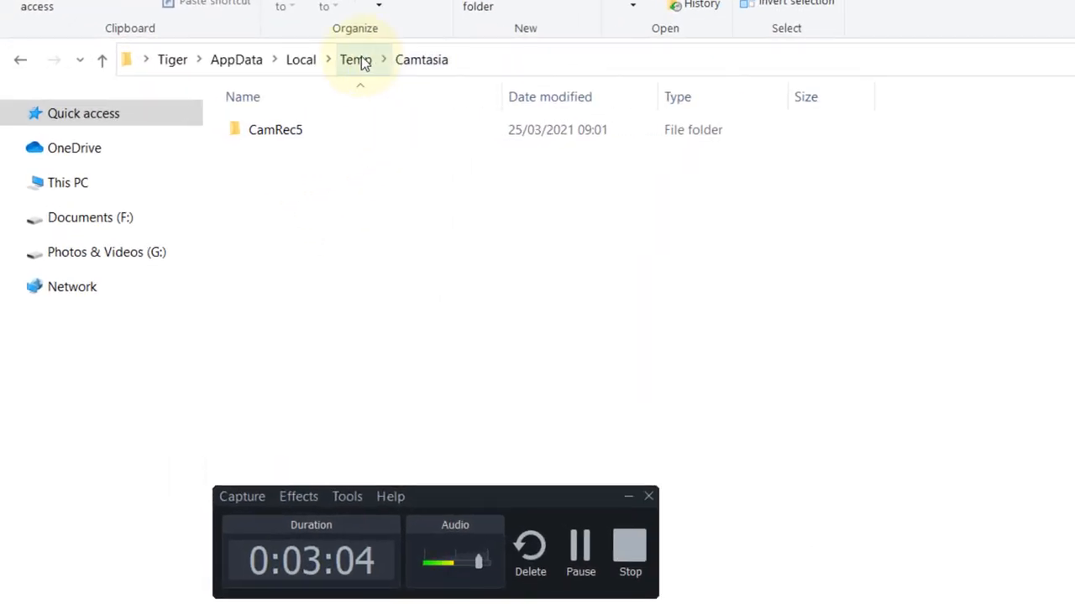
{"action": "mouse_move", "coordinate": [629, 550]}
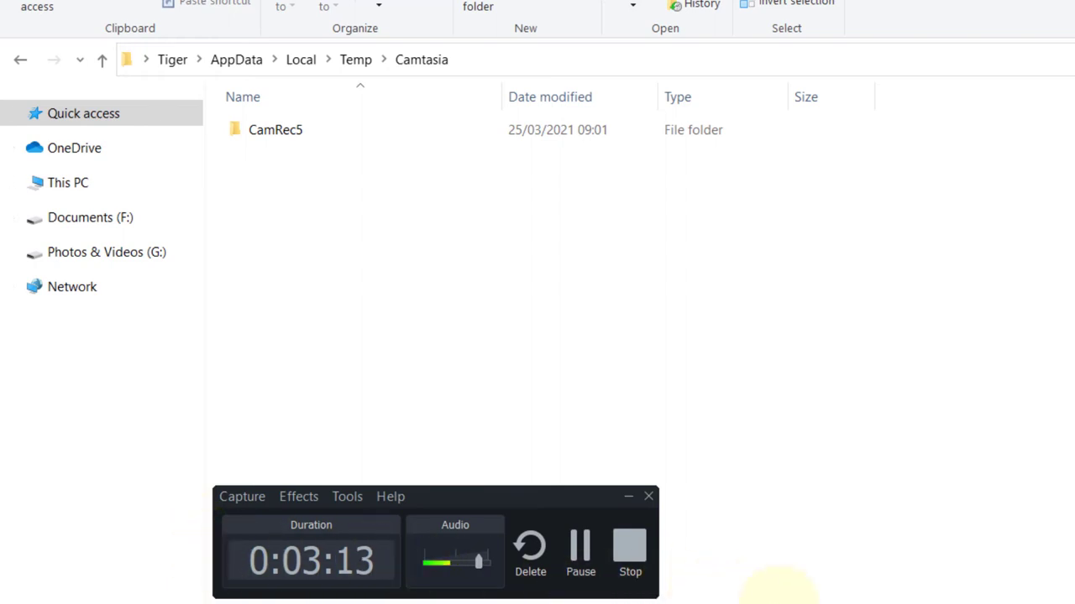
{"action": "mouse_move", "coordinate": [809, 449]}
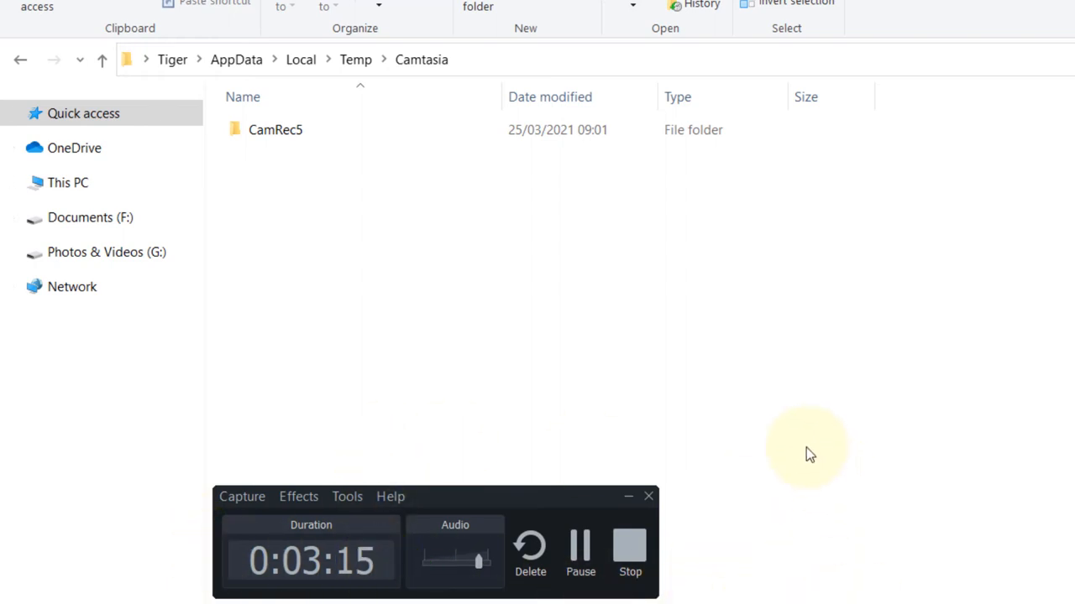
- Open the CamRec5 folder to list cs_recording, info, keyboard, mouse and slide files
{"action": "double_click", "coordinate": [275, 129]}
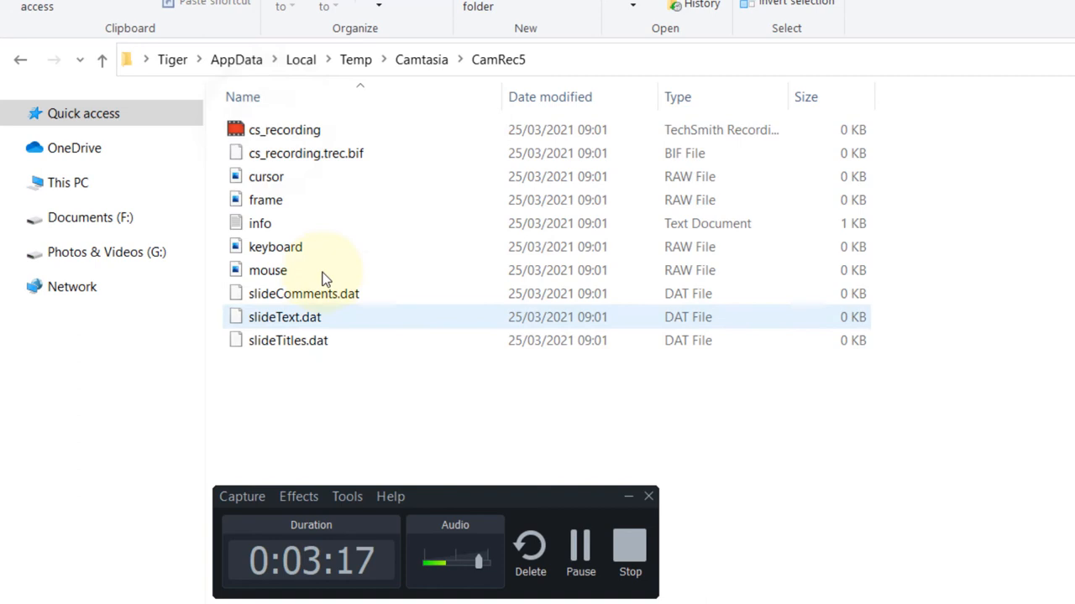
{"action": "mouse_move", "coordinate": [408, 390]}
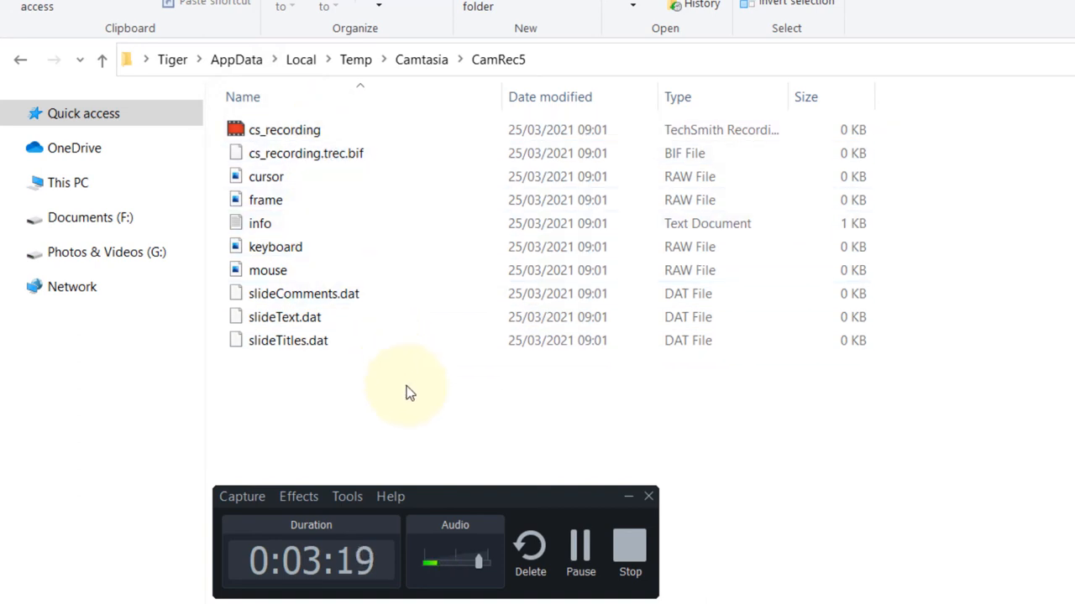
{"action": "left_click", "coordinate": [284, 130]}
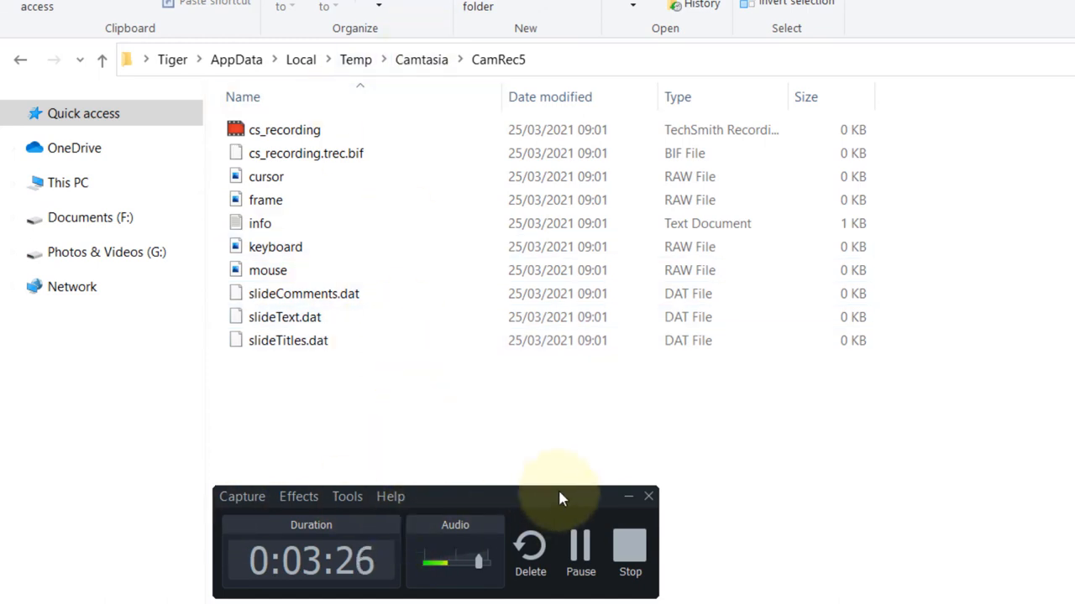
{"action": "mouse_move", "coordinate": [437, 60]}
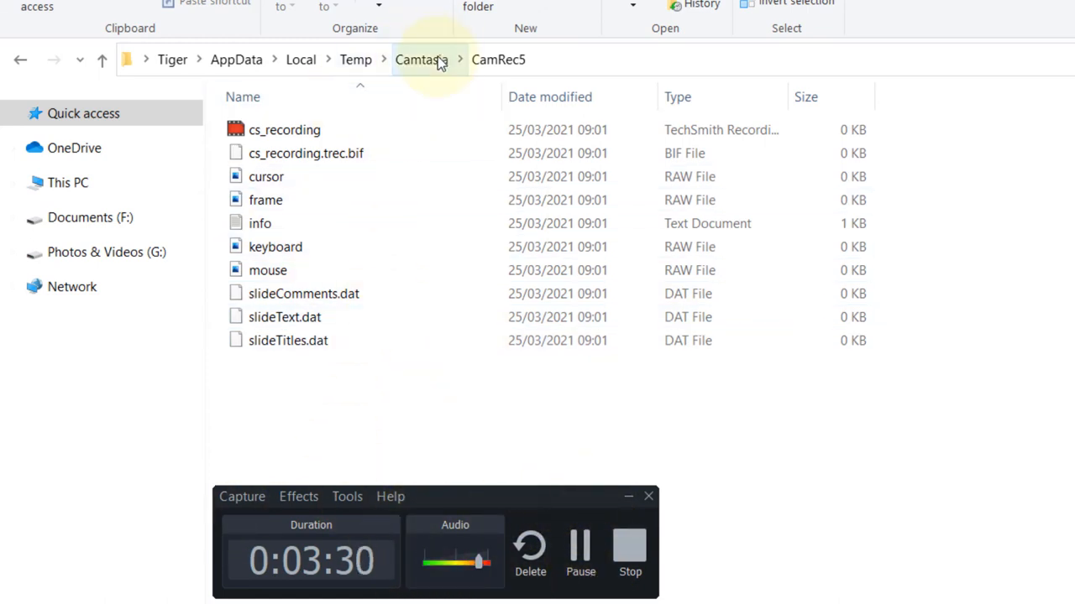
{"action": "left_click", "coordinate": [421, 59]}
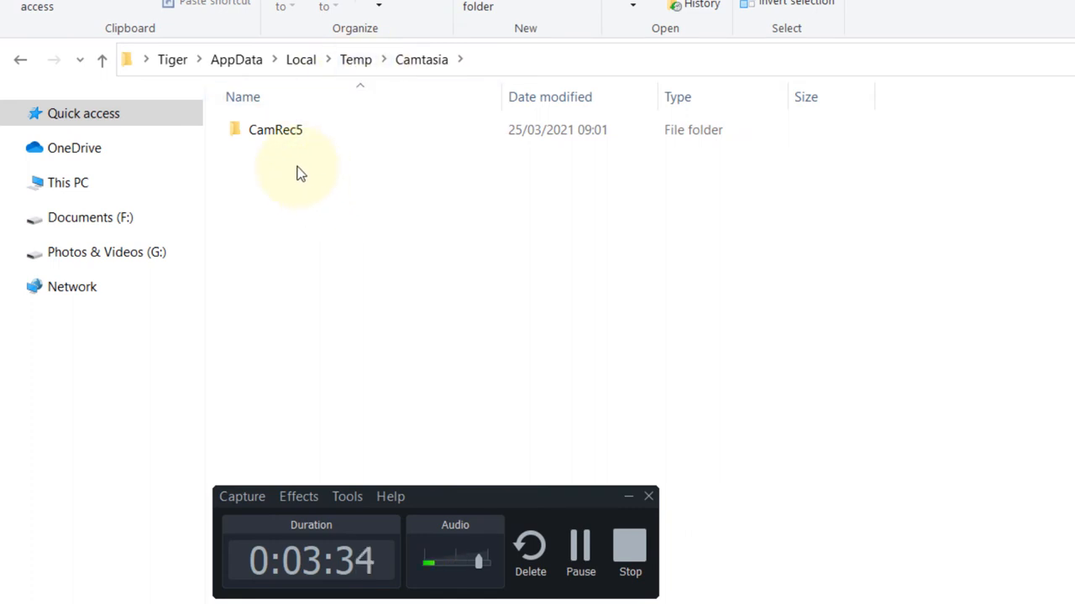
{"action": "mouse_move", "coordinate": [330, 170]}
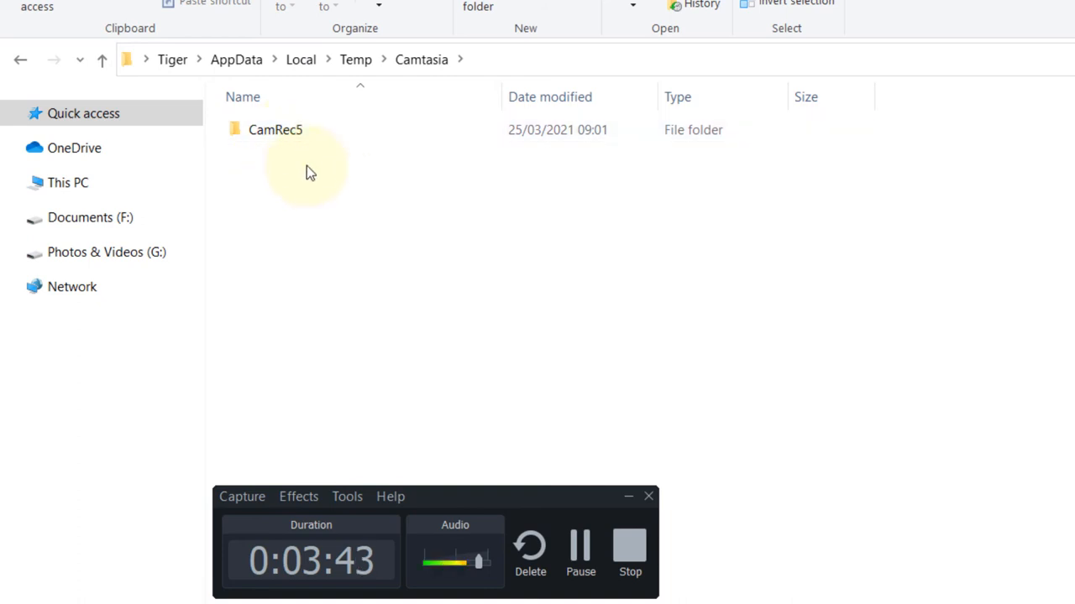
{"action": "mouse_move", "coordinate": [301, 187]}
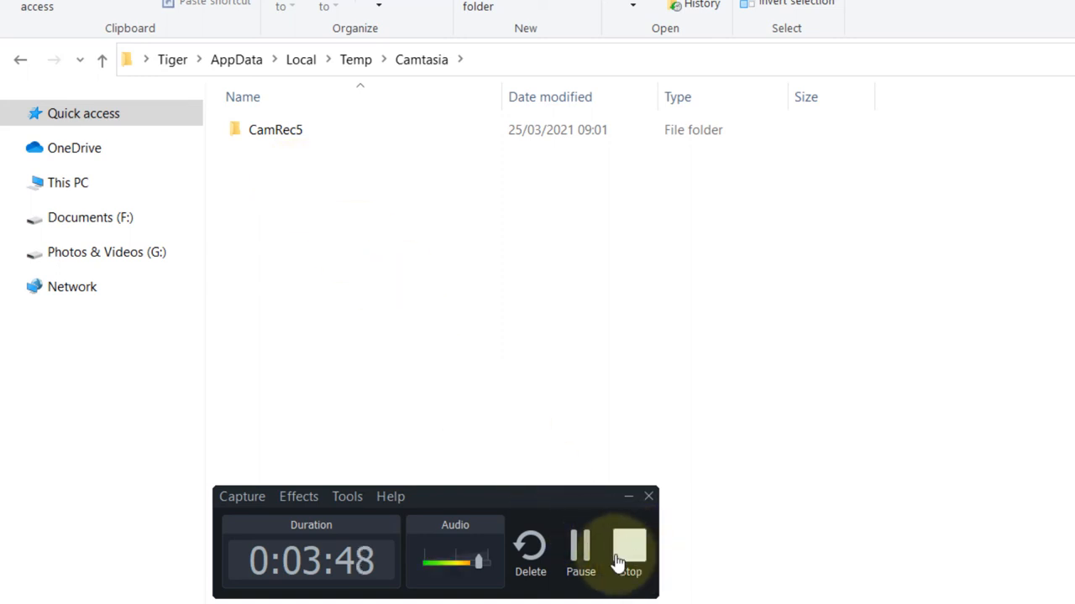
{"action": "mouse_move", "coordinate": [512, 235]}
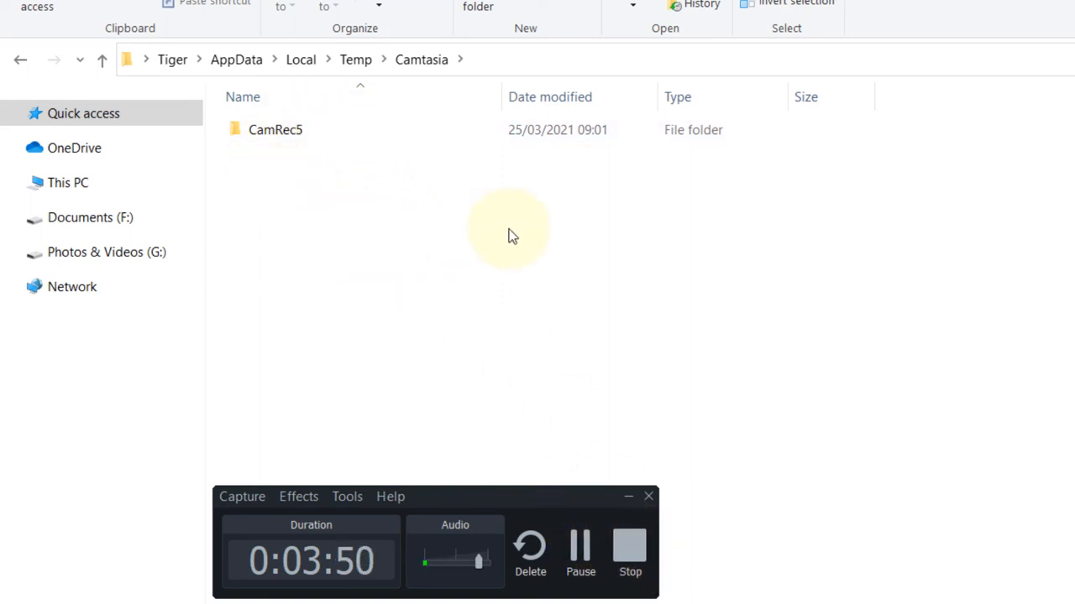
{"action": "double_click", "coordinate": [276, 129]}
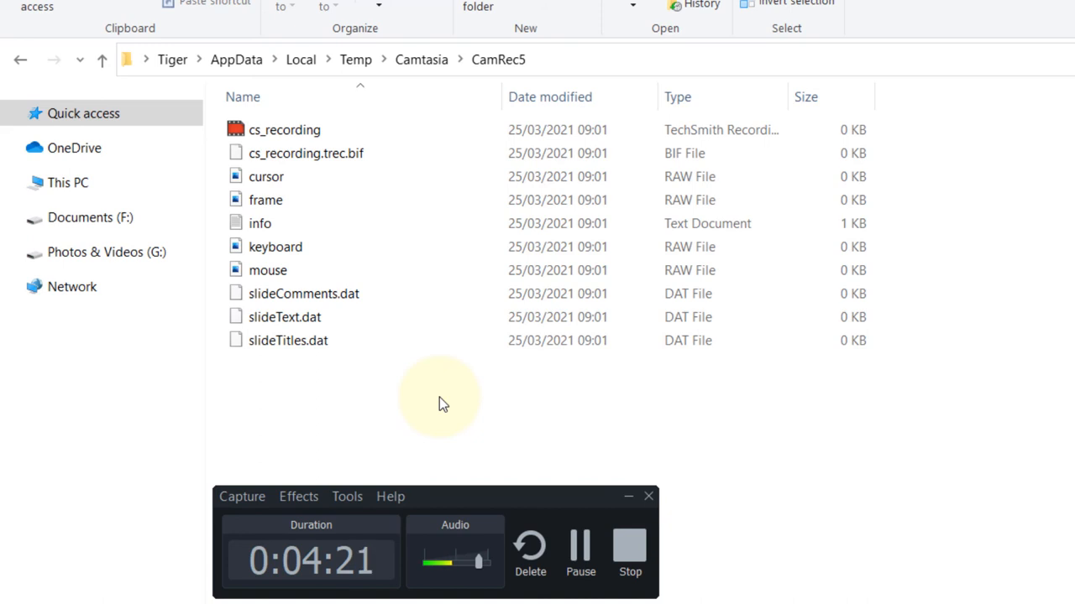